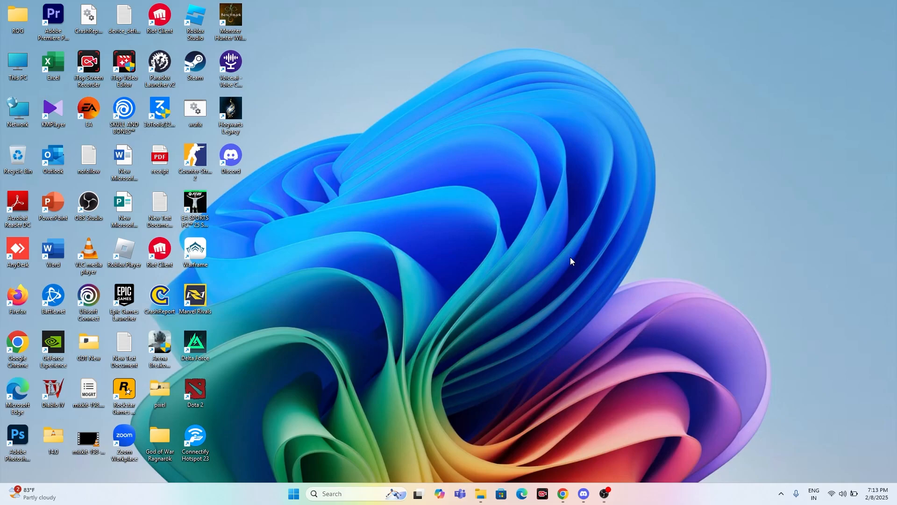
mouse_move(582, 189)
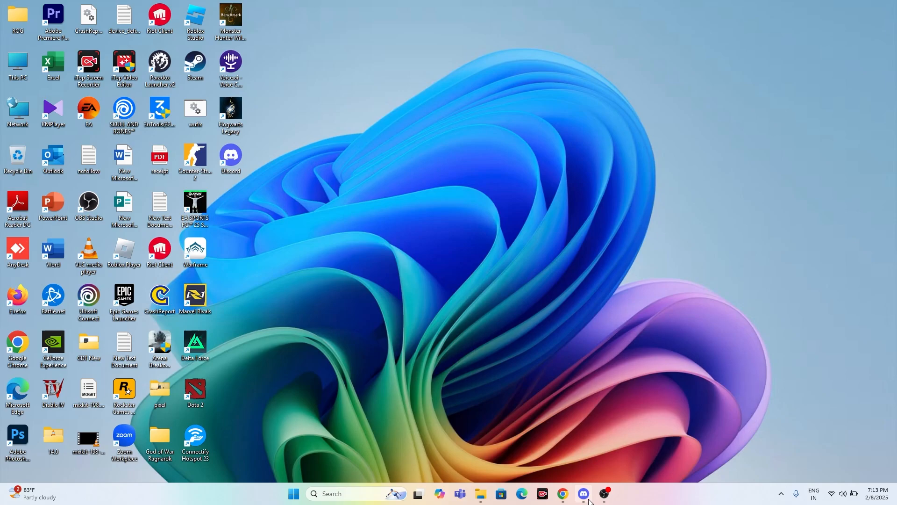
- Close the running Discord app from its taskbar icon
left_click(583, 497)
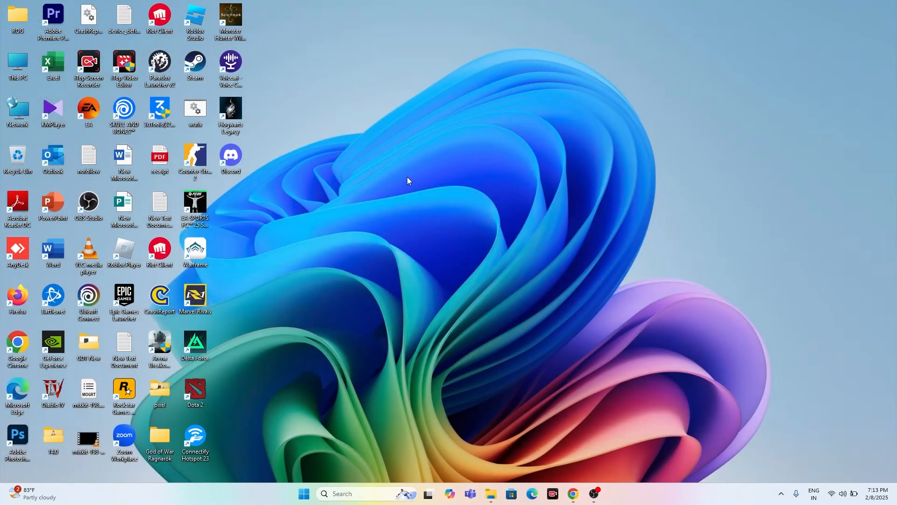
mouse_move(412, 181)
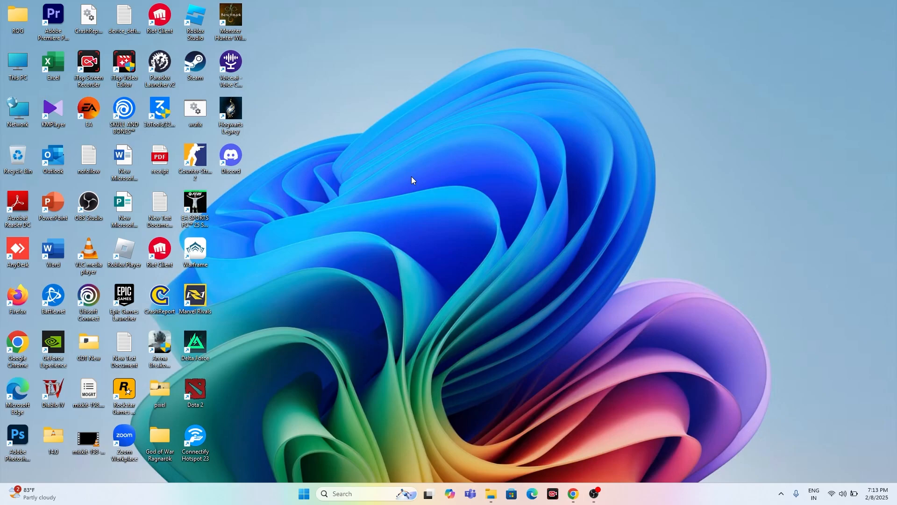
- Enter %localappdata% in the Run dialog's Open box without submitting it
key("Win+r")
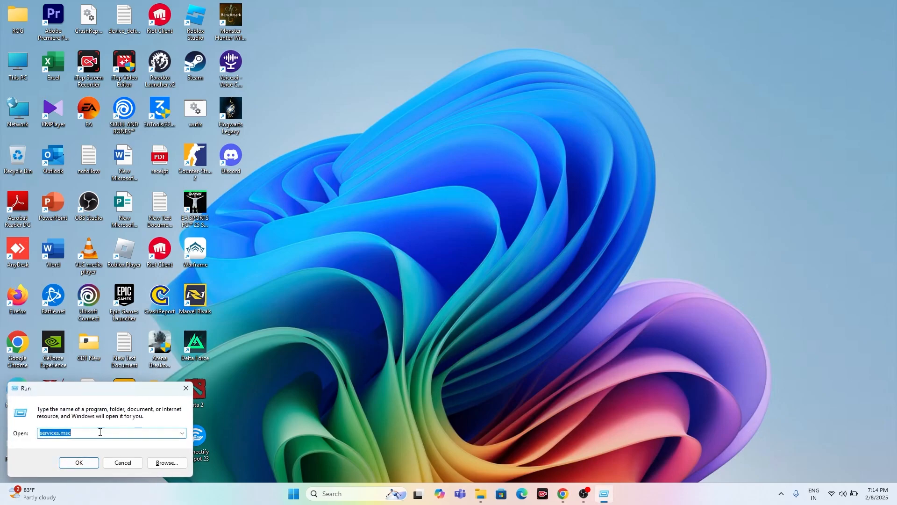
mouse_move(186, 387)
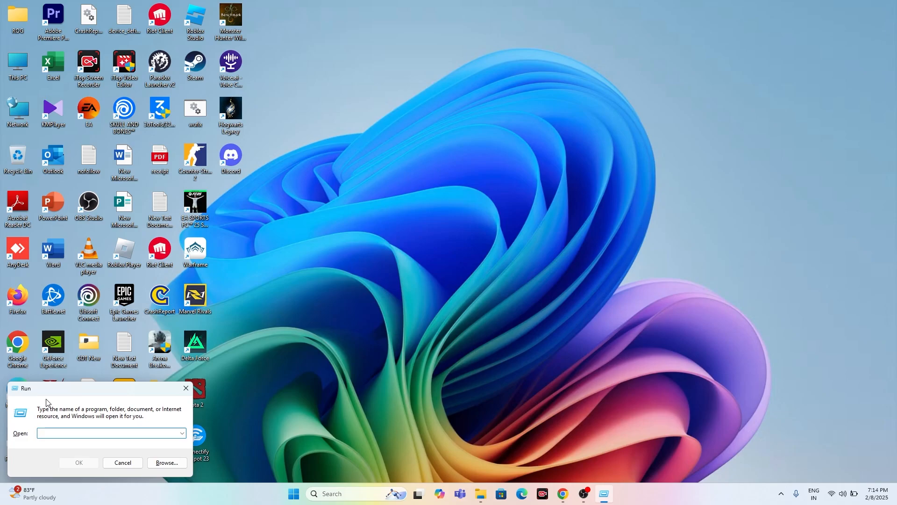
type("%")
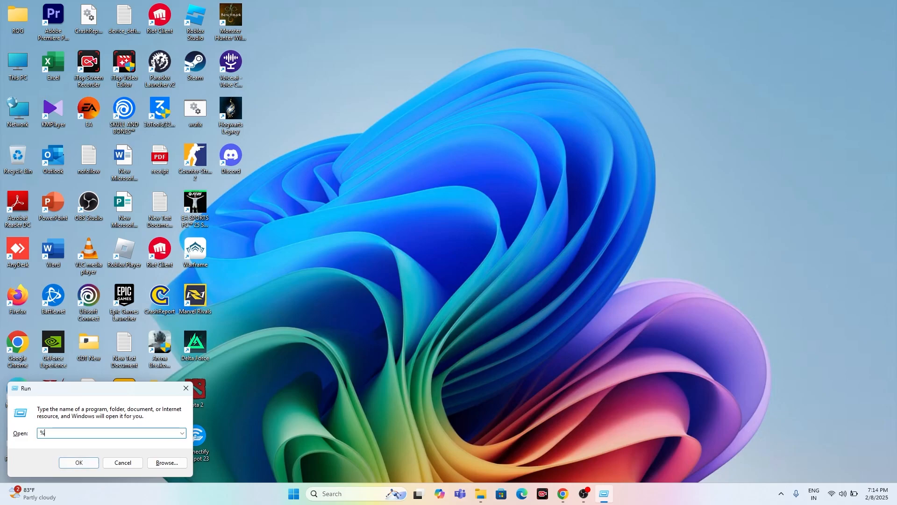
type("LOCA")
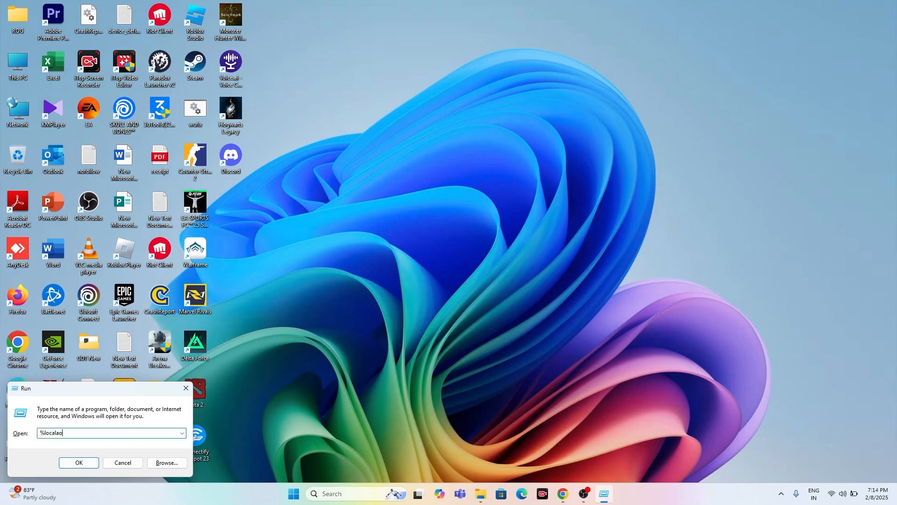
type("ppdata")
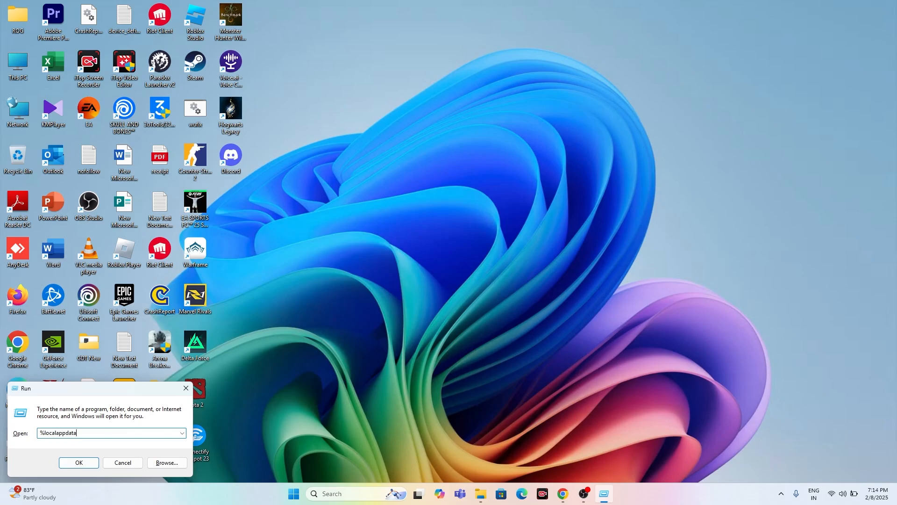
type("%")
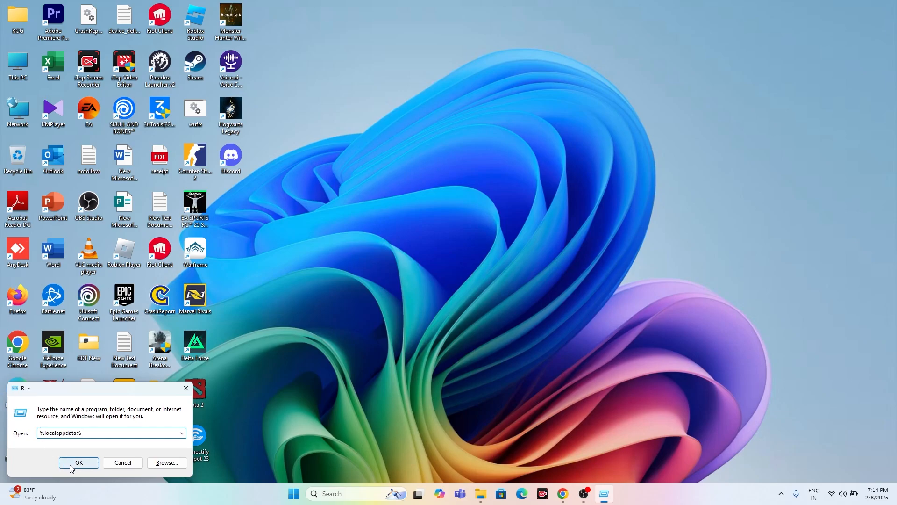
- Open %localappdata% maximized and delete Discord's app-1.0.9181, download and packages folders
left_click(79, 462)
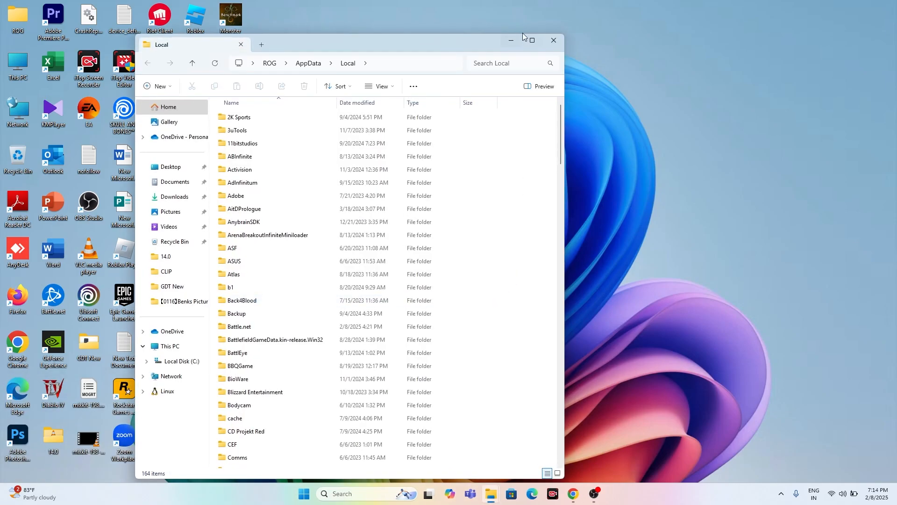
left_click(528, 40)
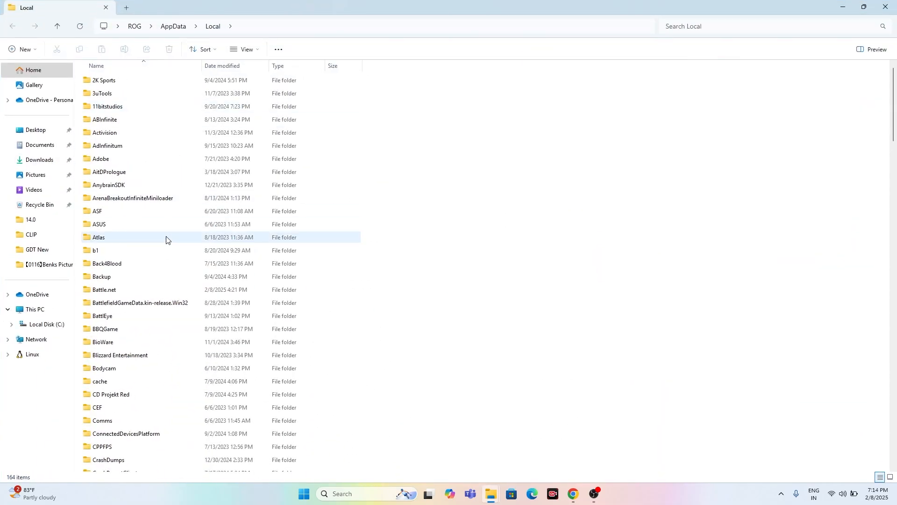
scroll("down", 3)
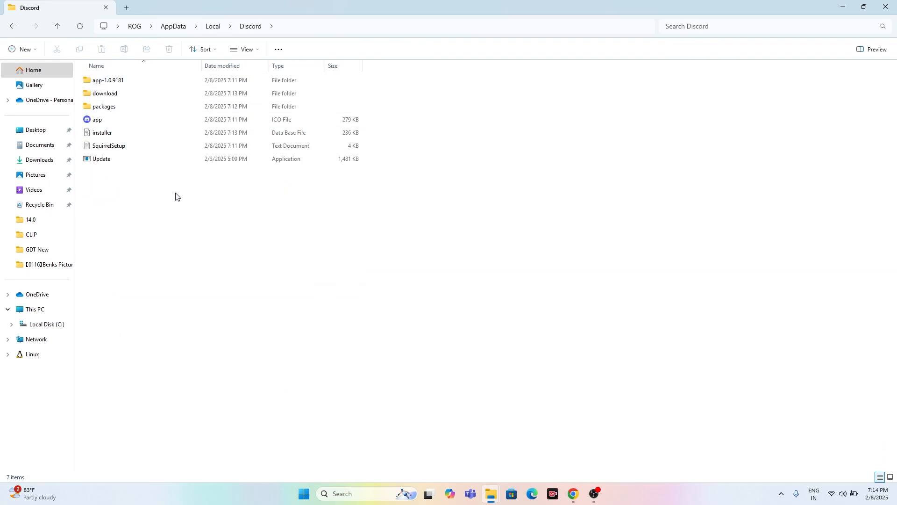
mouse_move(178, 178)
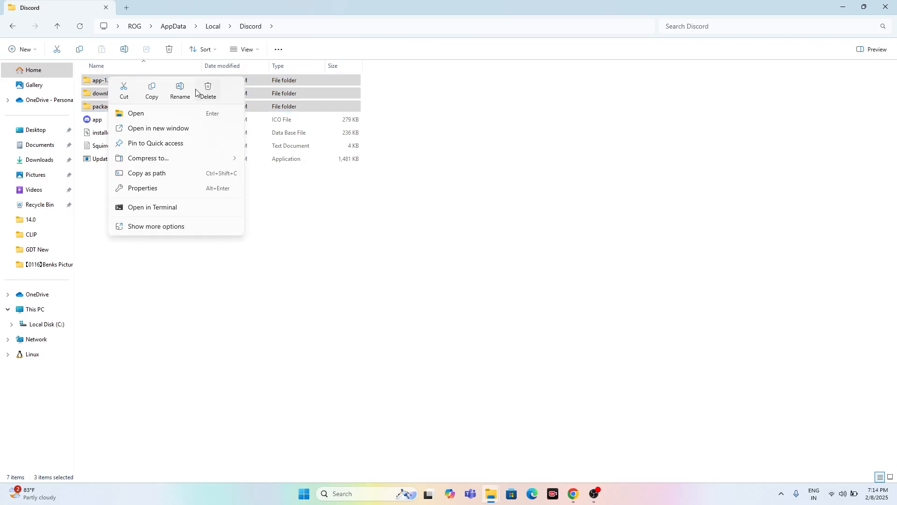
mouse_move(289, 363)
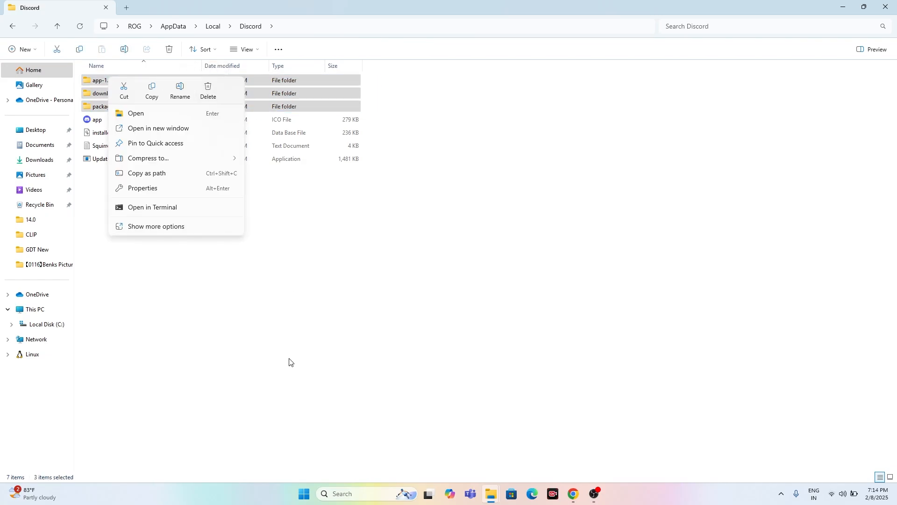
left_click(96, 65)
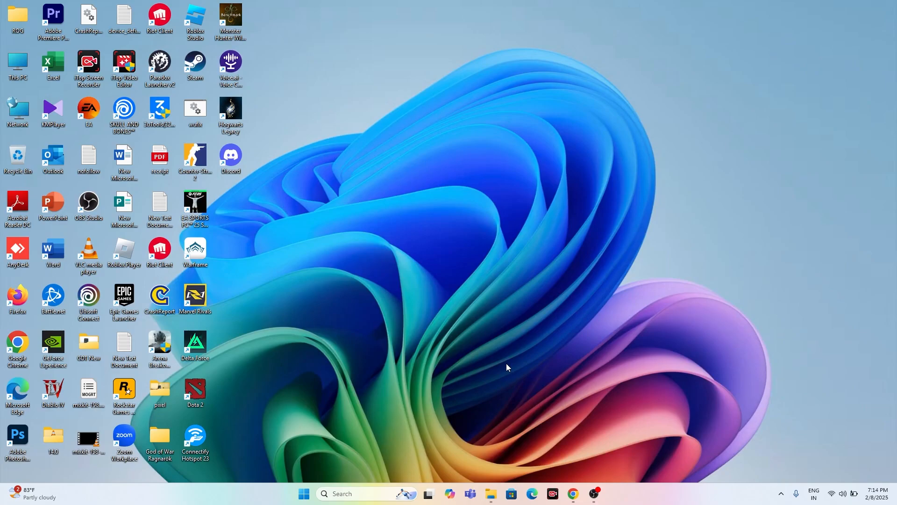
mouse_move(553, 430)
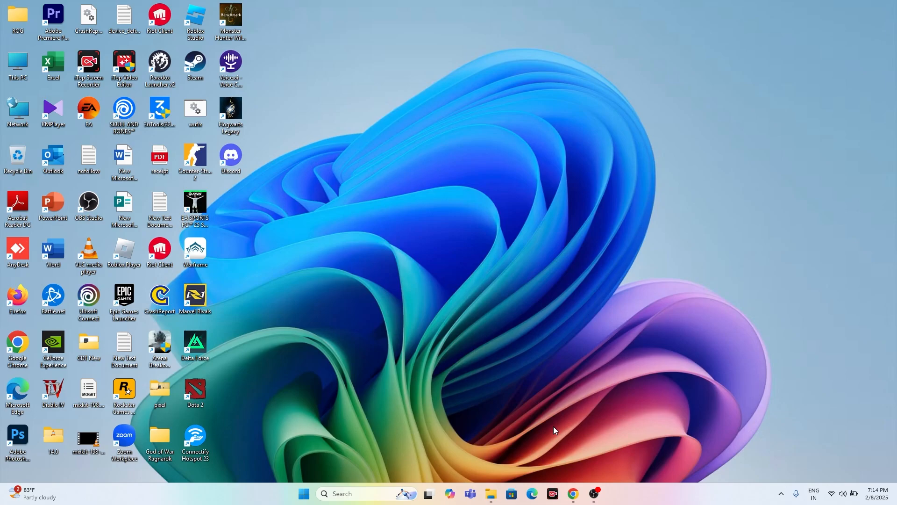
mouse_move(314, 398)
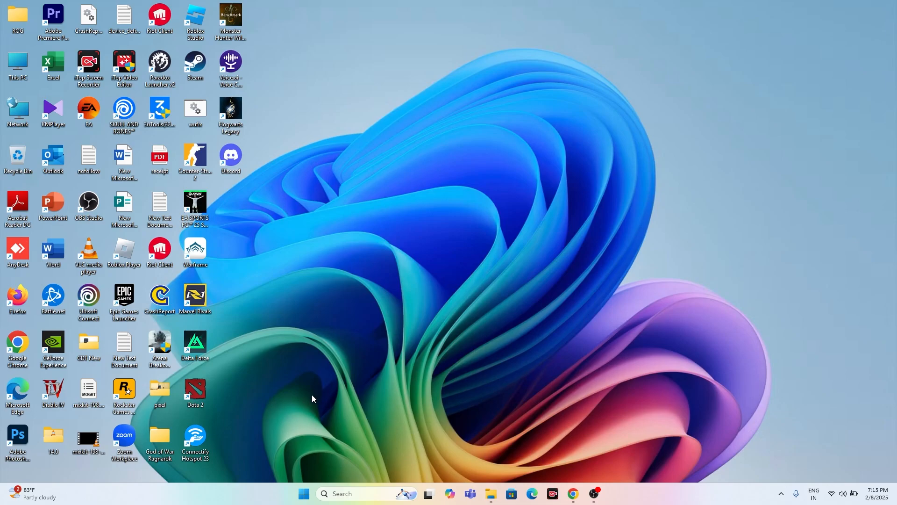
- Open the Start button's quick-link menu of system tools
right_click(303, 493)
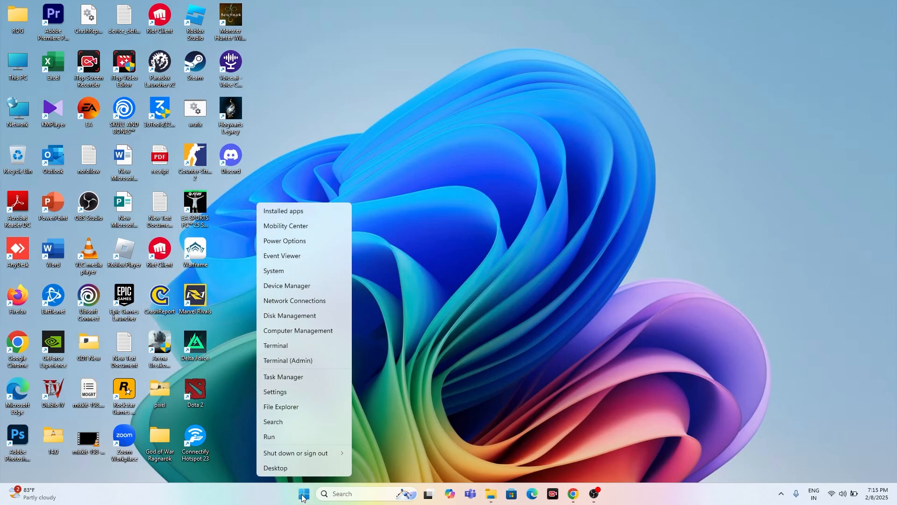
- Open Task Manager, end the Discord process, and close Task Manager
left_click(306, 381)
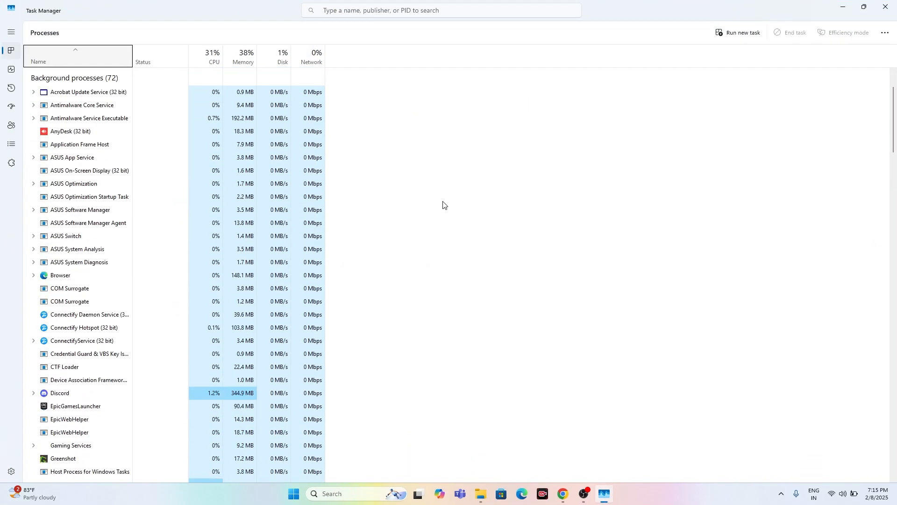
scroll("down", 3)
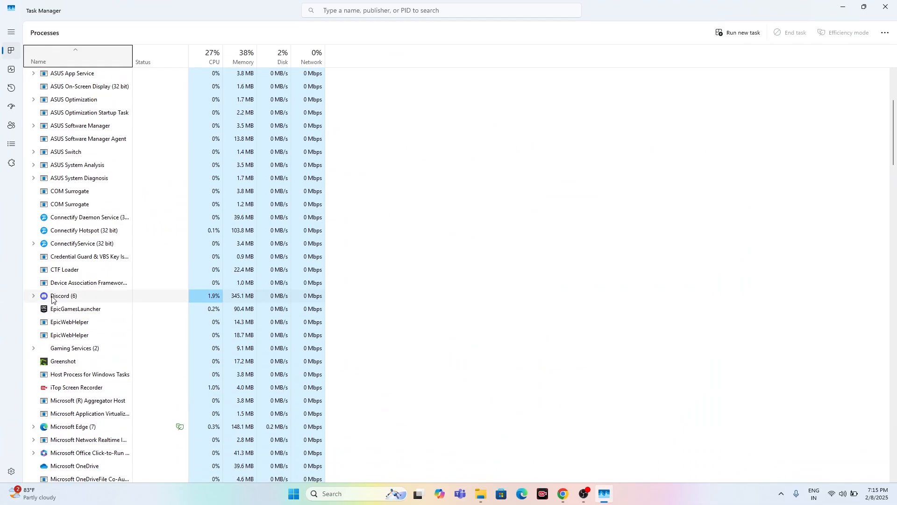
right_click(59, 296)
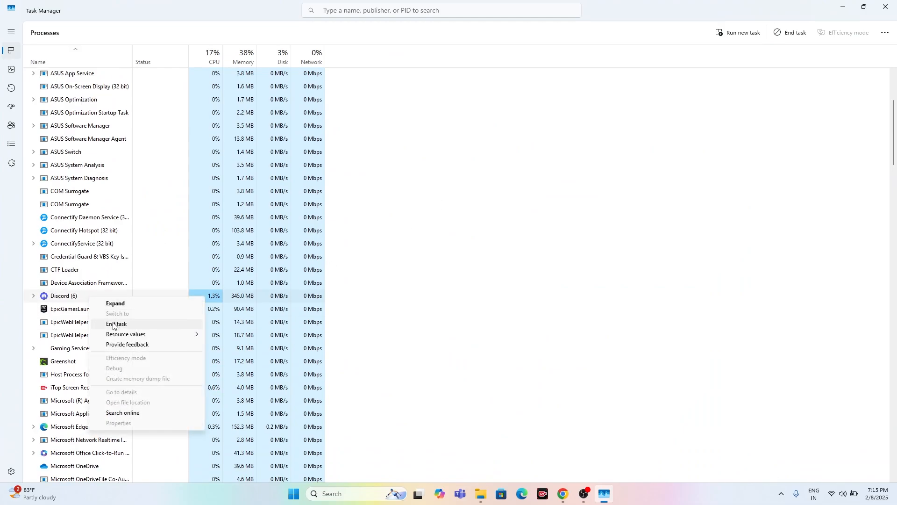
left_click(116, 324)
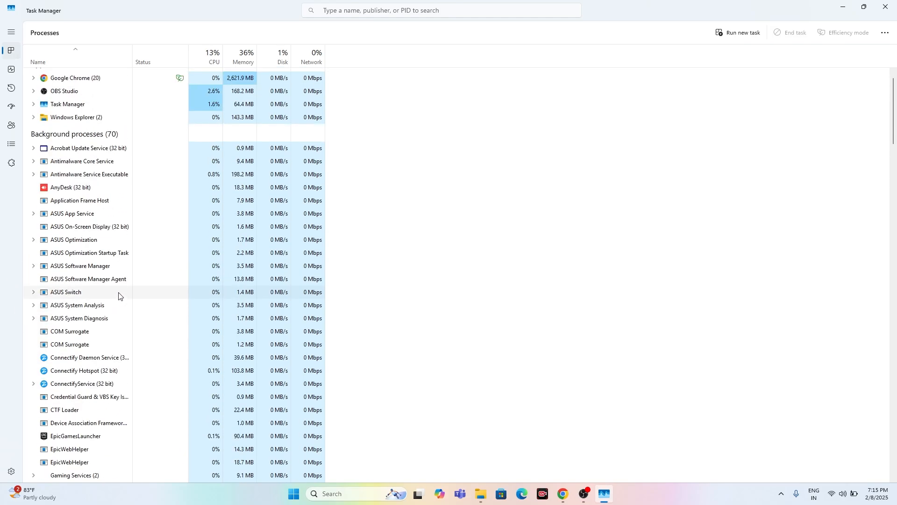
left_click(847, 6)
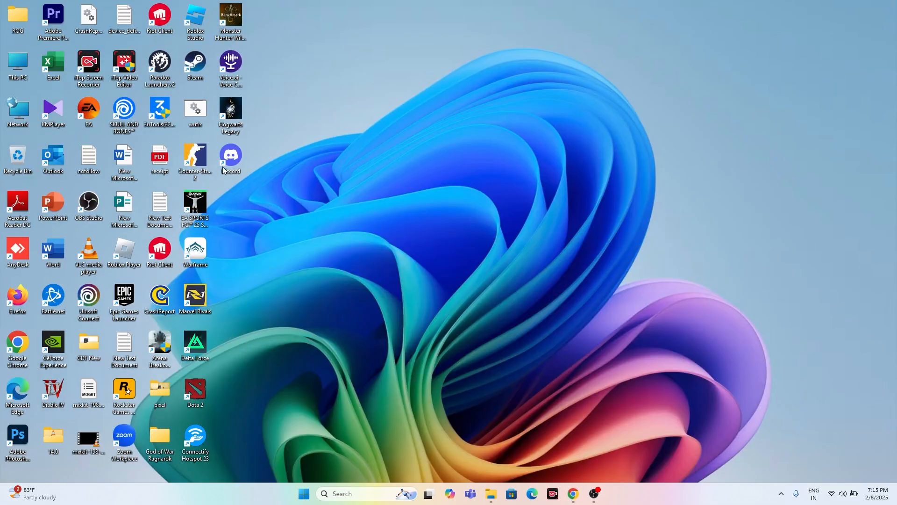
mouse_move(432, 170)
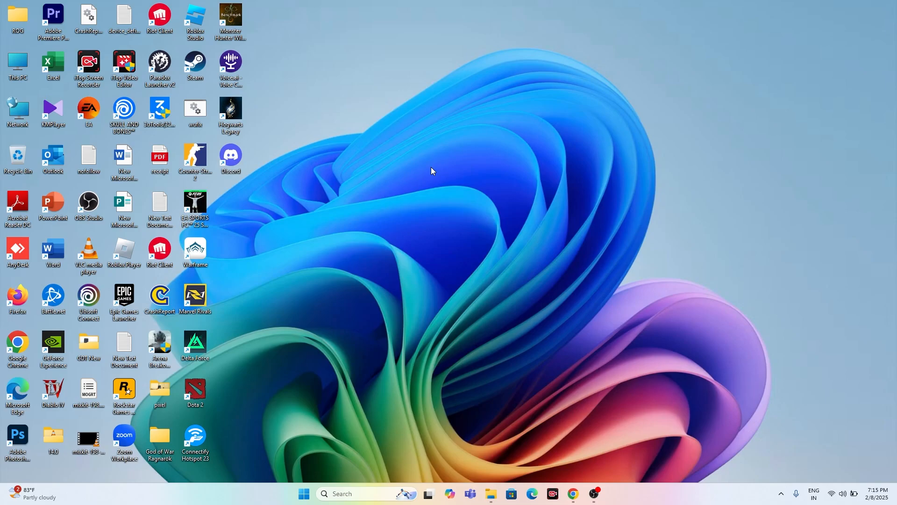
key("Win+r")
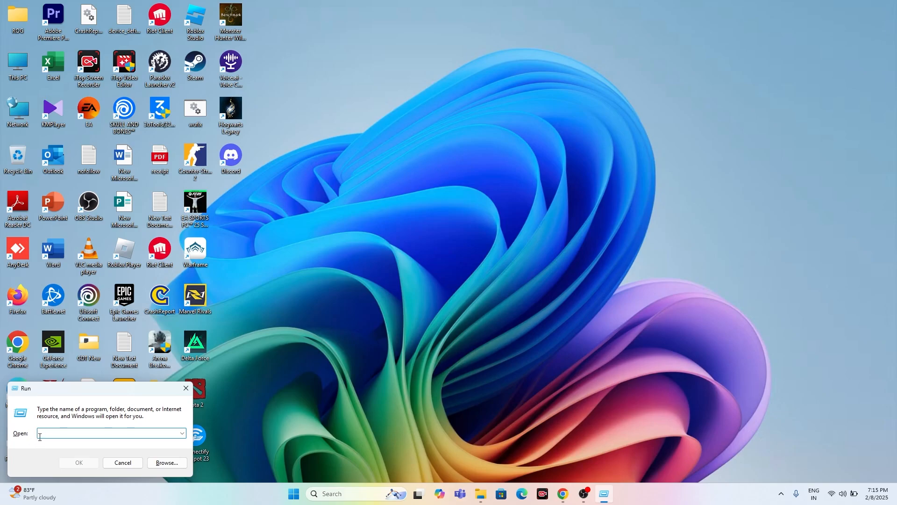
type("fi")
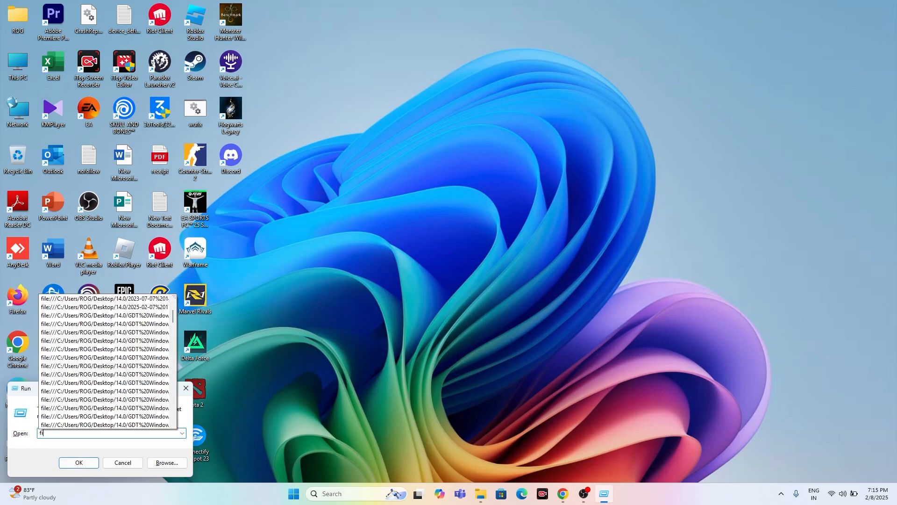
type("firewall")
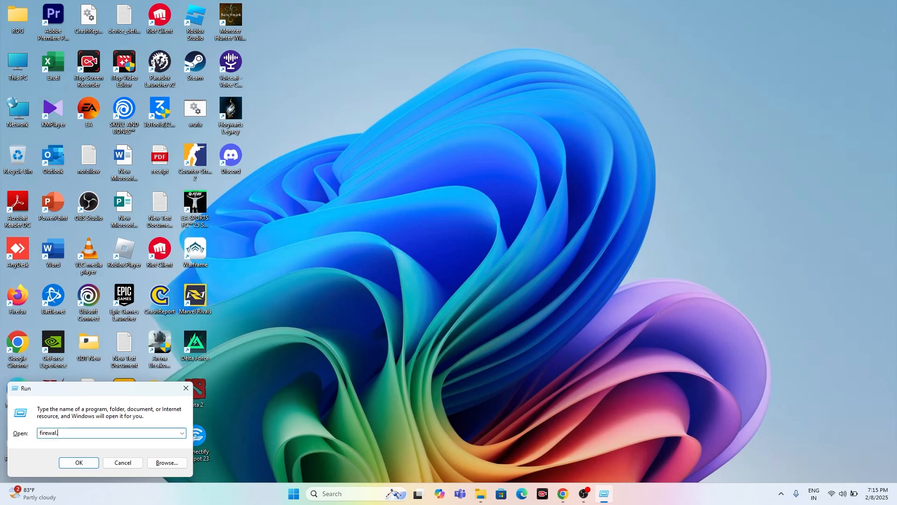
type(".cpl")
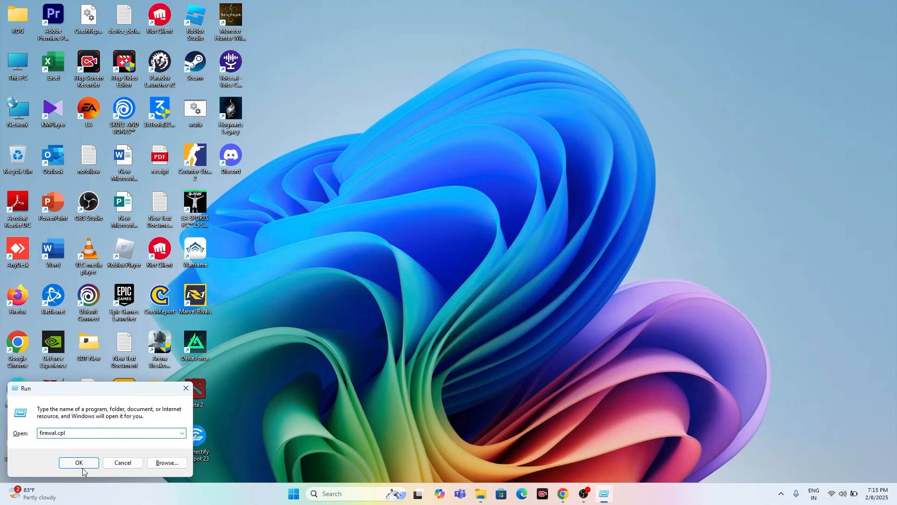
left_click(79, 462)
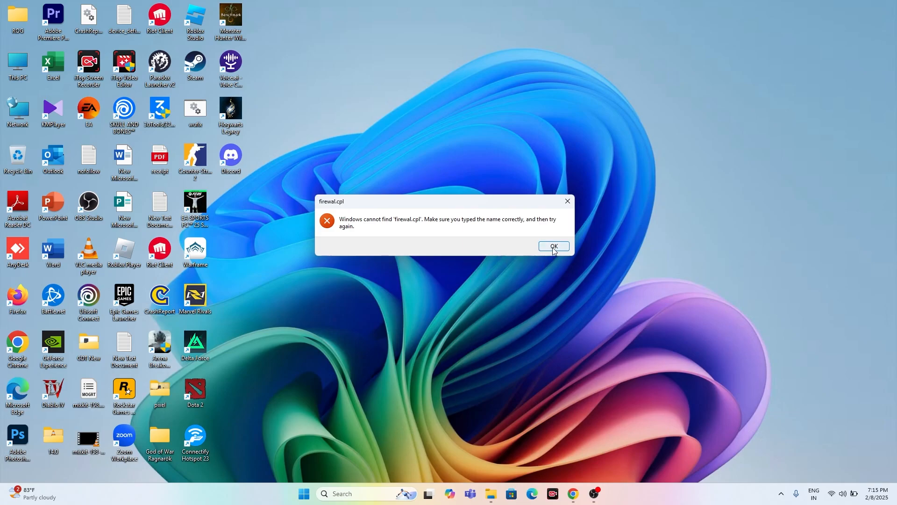
left_click(552, 246)
type("control")
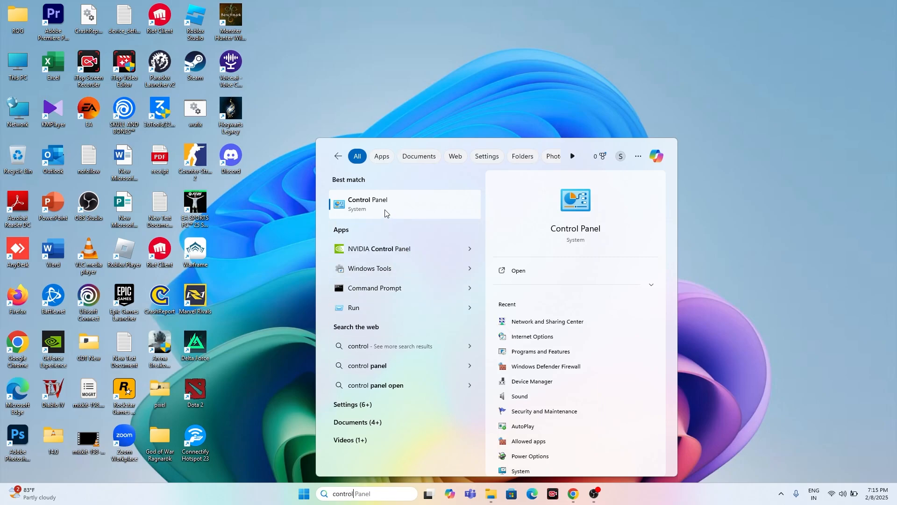
- Open Control Panel from the 'control' search results
left_click(367, 203)
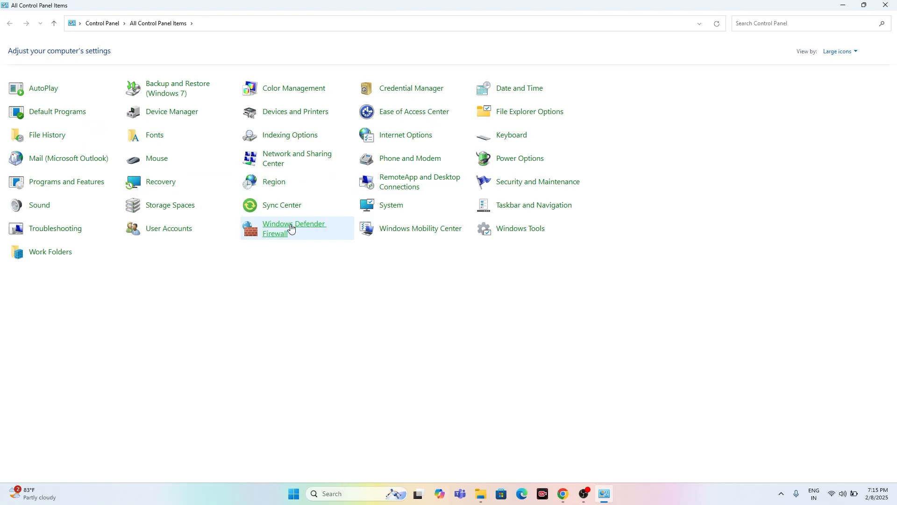
- Open Windows Defender Firewall's allowed apps list and scroll through its entries
left_click(294, 228)
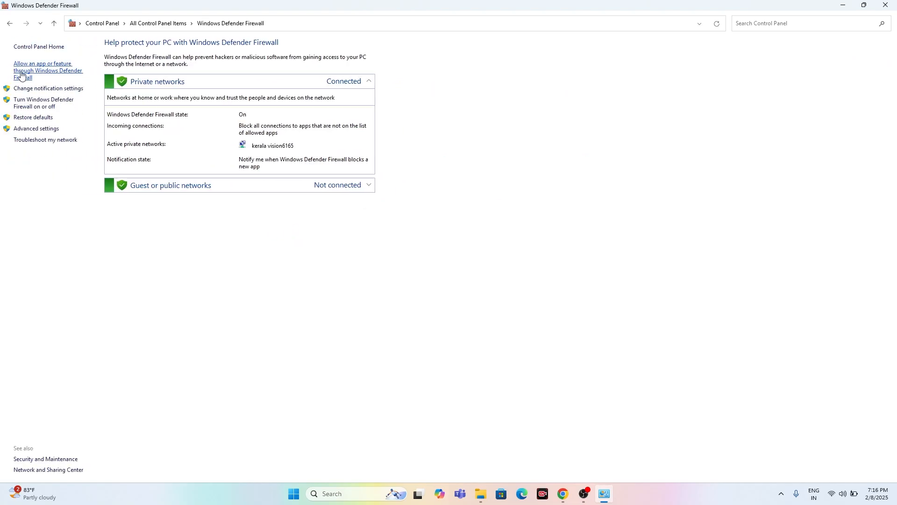
mouse_move(21, 74)
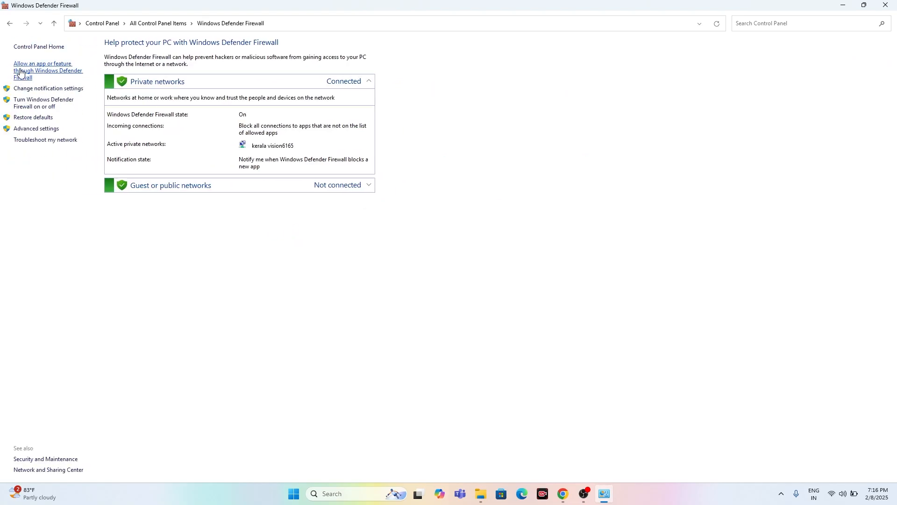
left_click(48, 70)
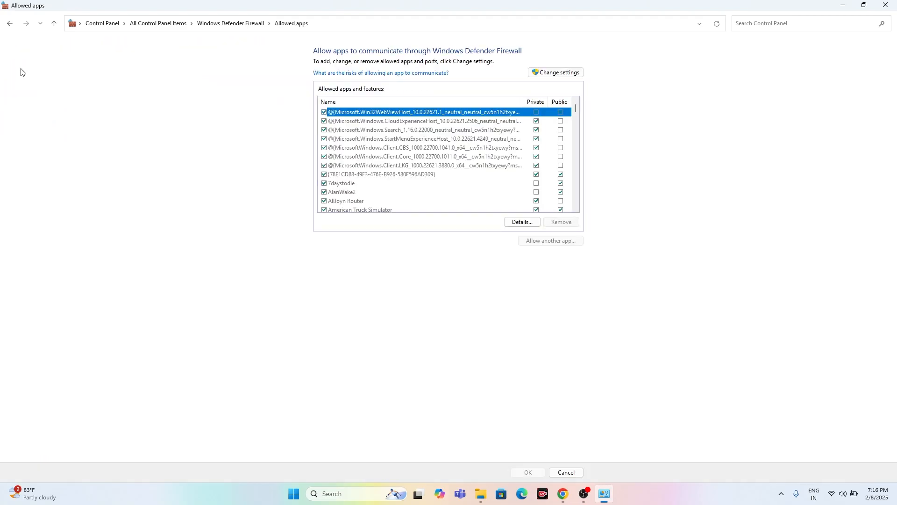
scroll("down", 3)
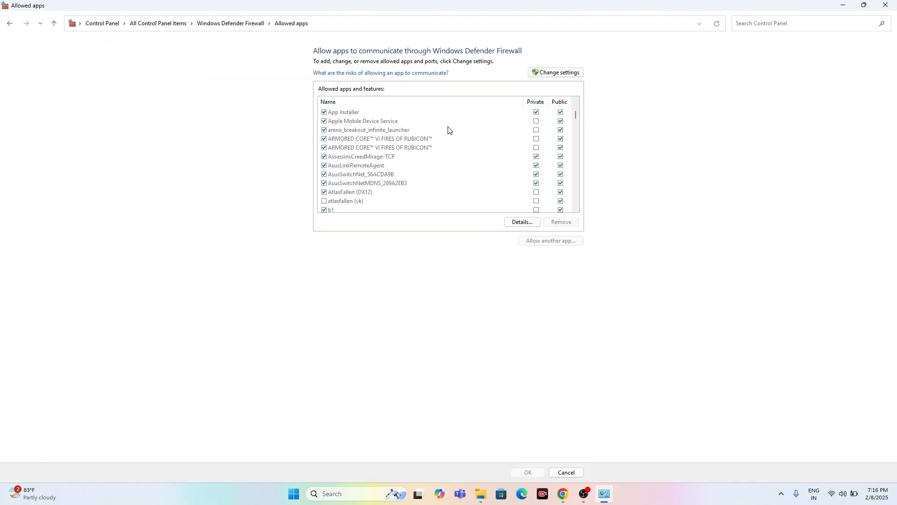
scroll("down", 3)
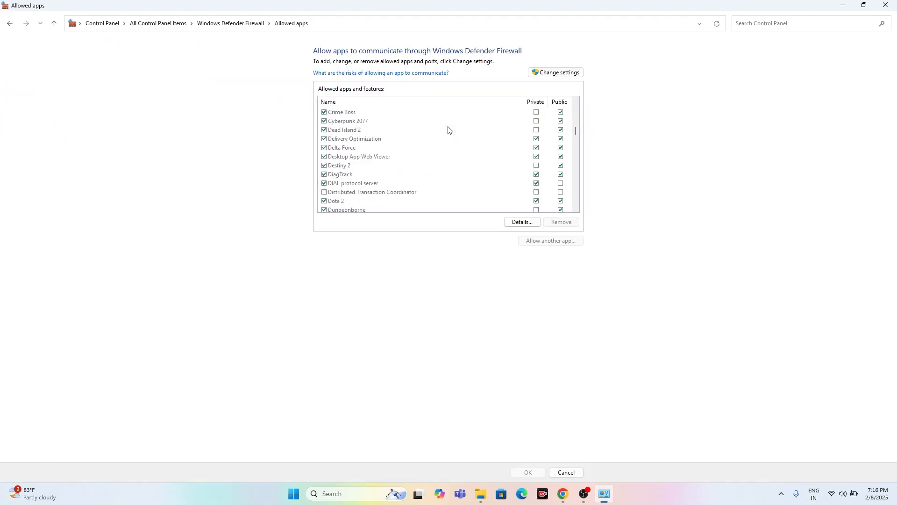
scroll("down", 3)
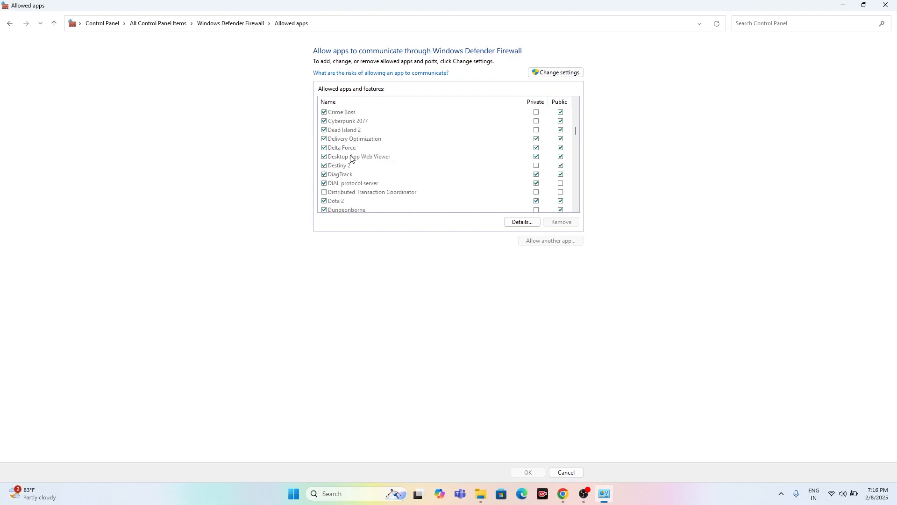
scroll("down", 3)
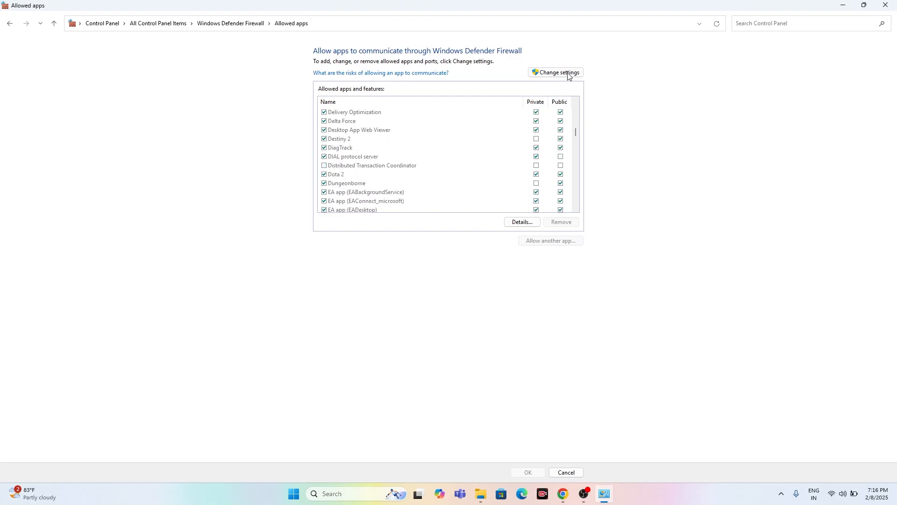
- Unlock the allowed apps list, start adding an app, and browse to C:\Program Files (x86)
left_click(555, 72)
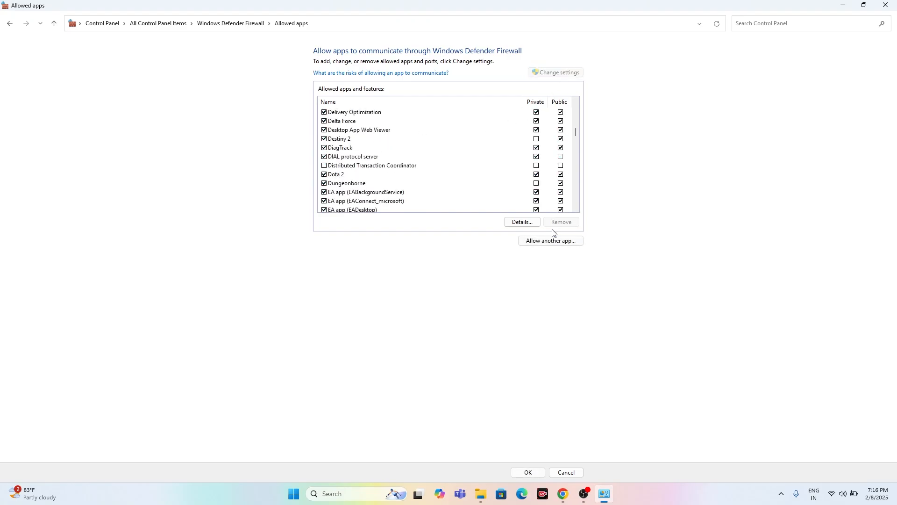
left_click(550, 240)
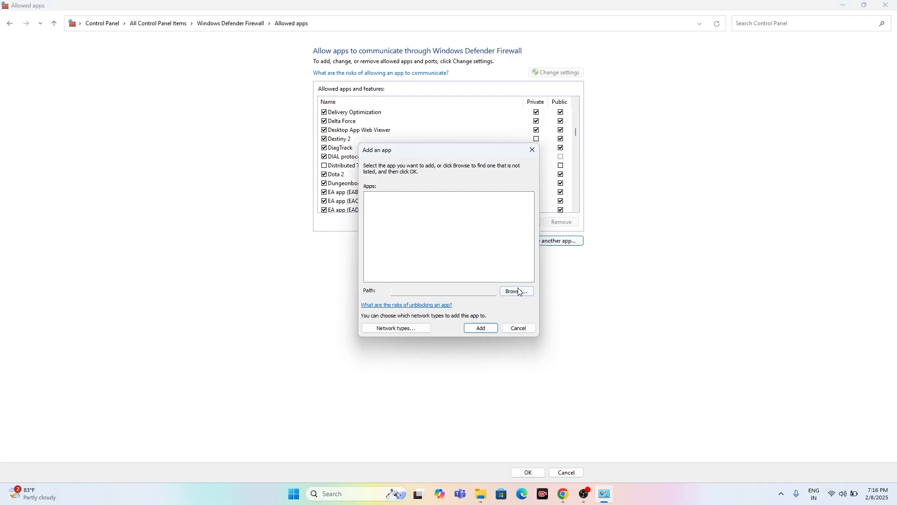
left_click(515, 290)
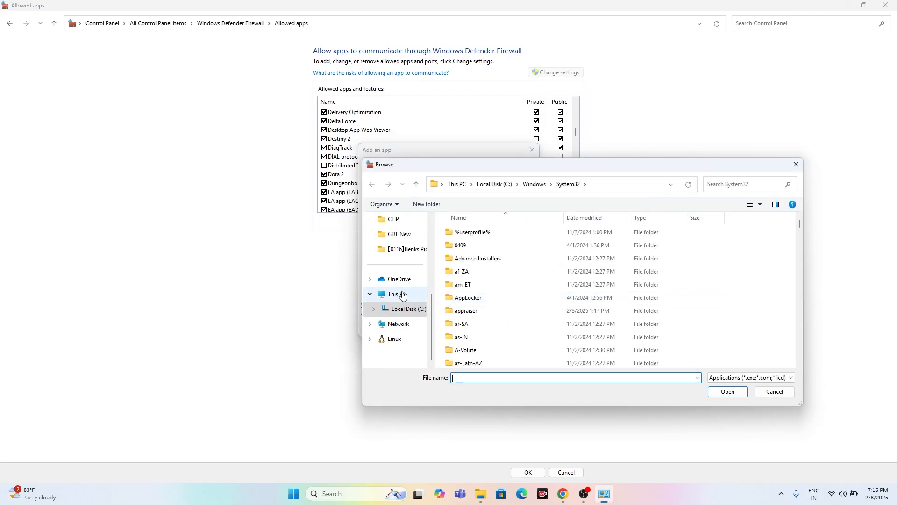
left_click(397, 294)
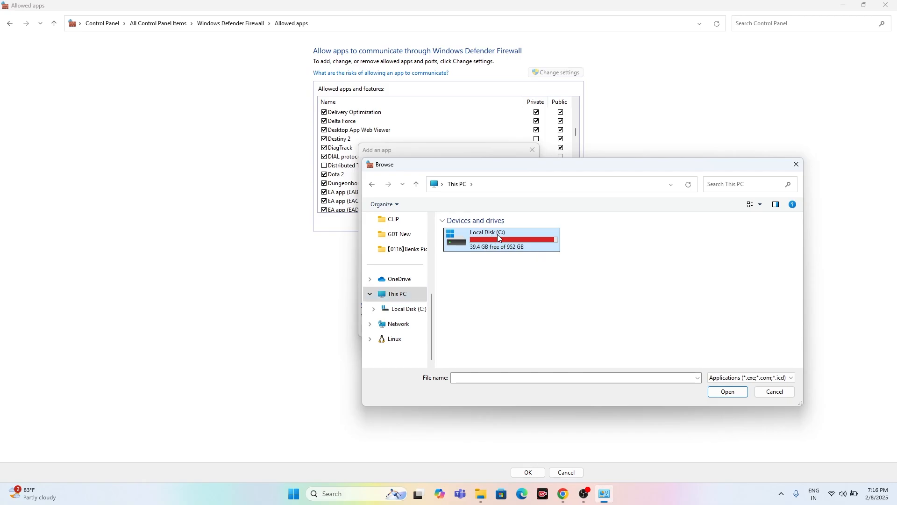
double_click(500, 239)
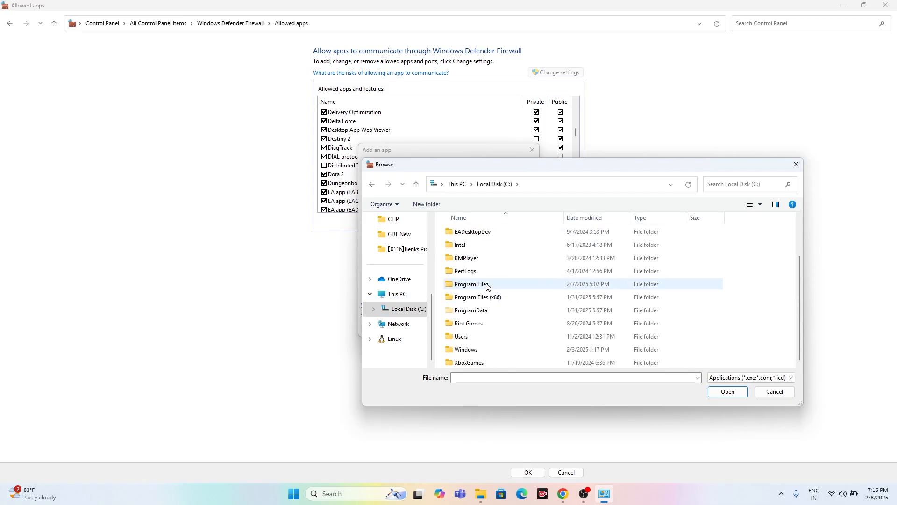
double_click(470, 284)
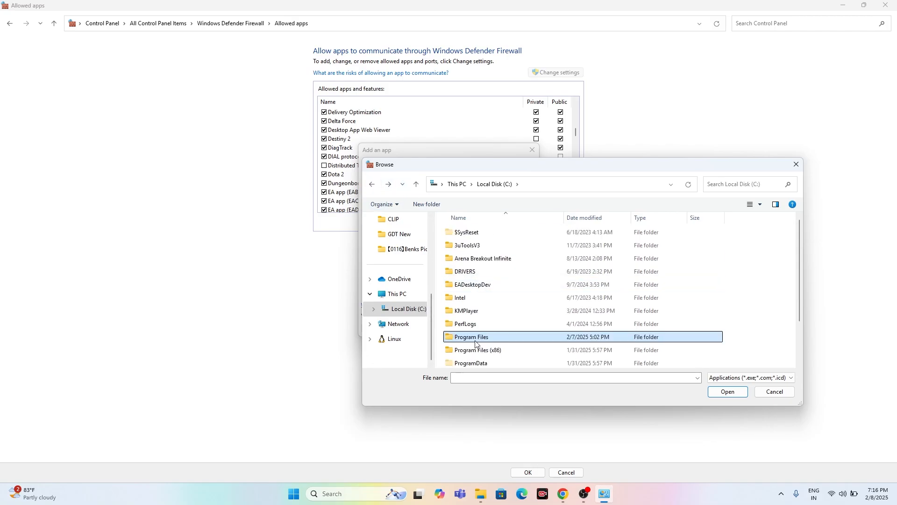
double_click(477, 350)
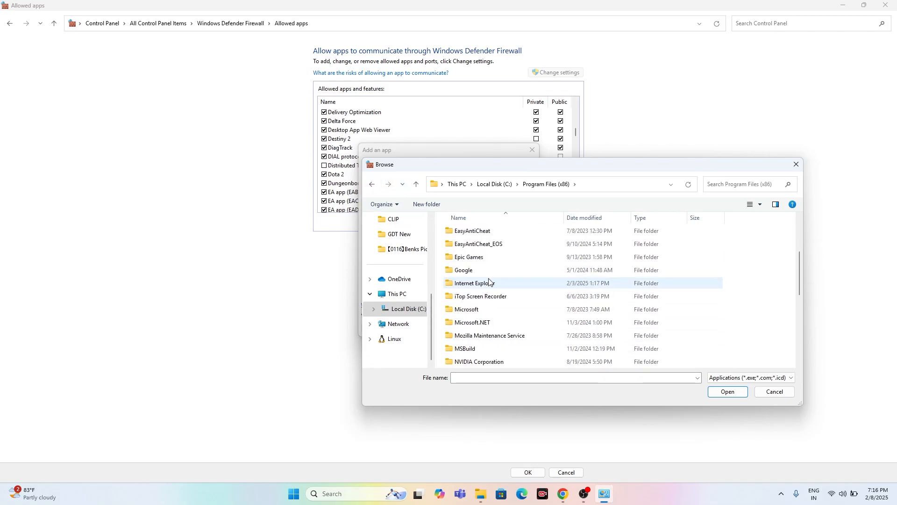
scroll("down", 3)
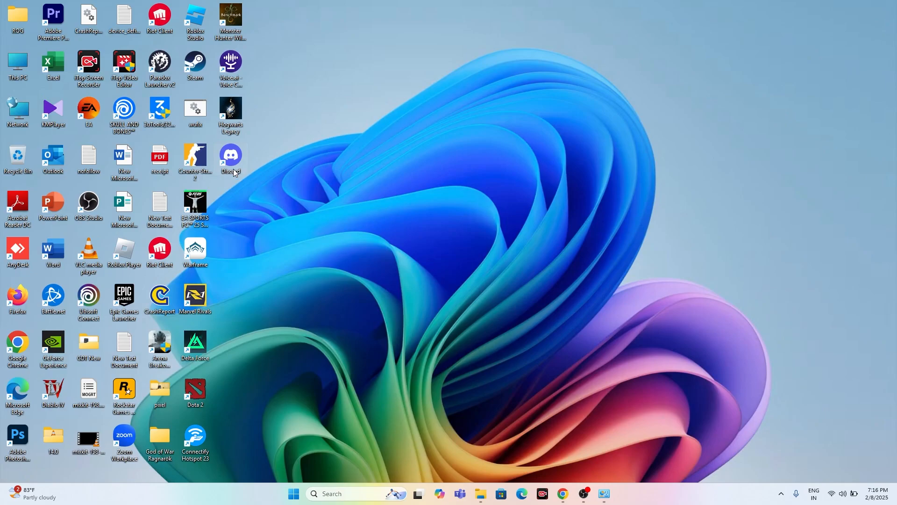
- Maximize Explorer and navigate from AppData through Local into the Discord folder
right_click(230, 160)
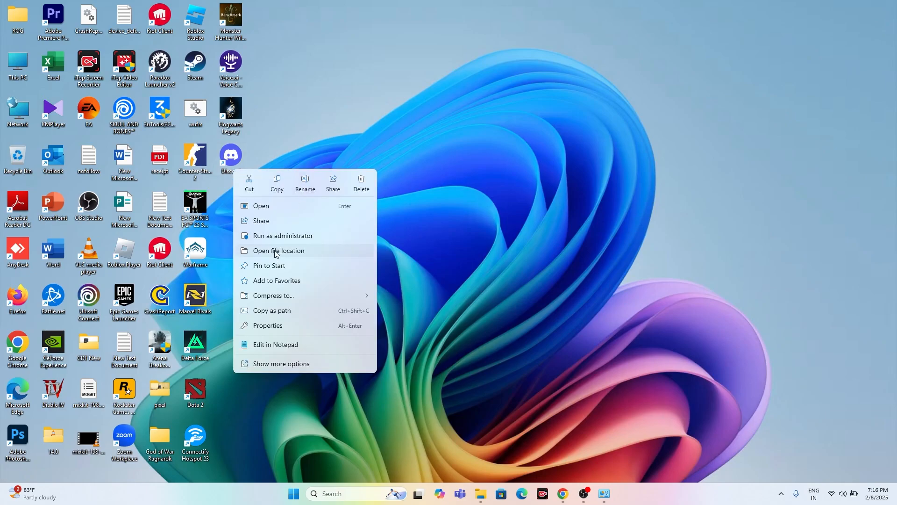
left_click(278, 250)
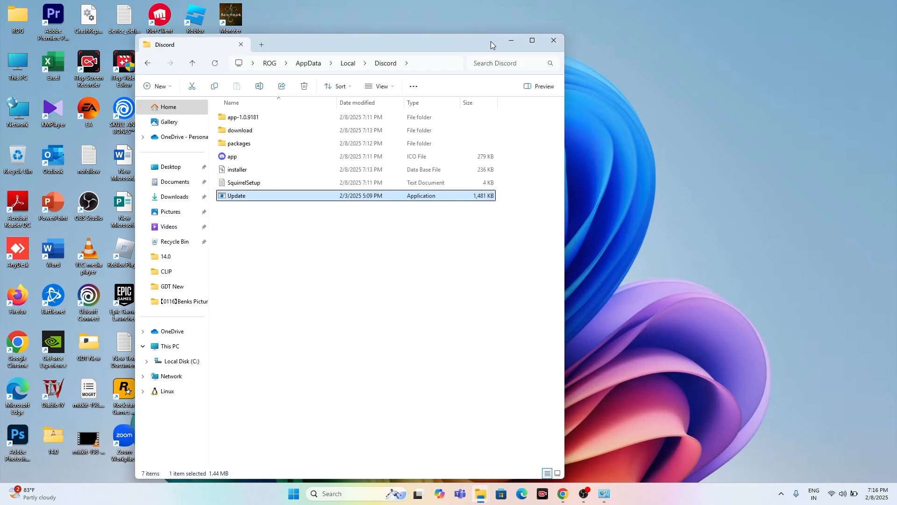
left_click(531, 40)
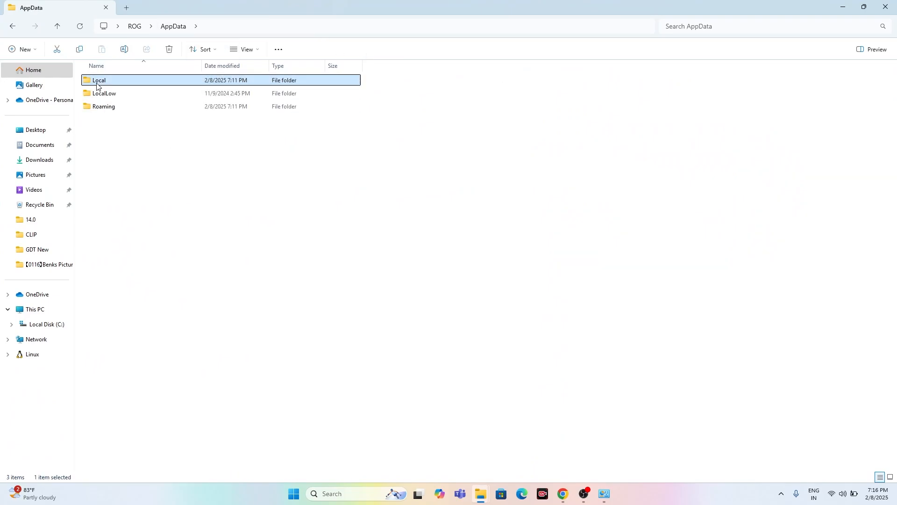
double_click(98, 79)
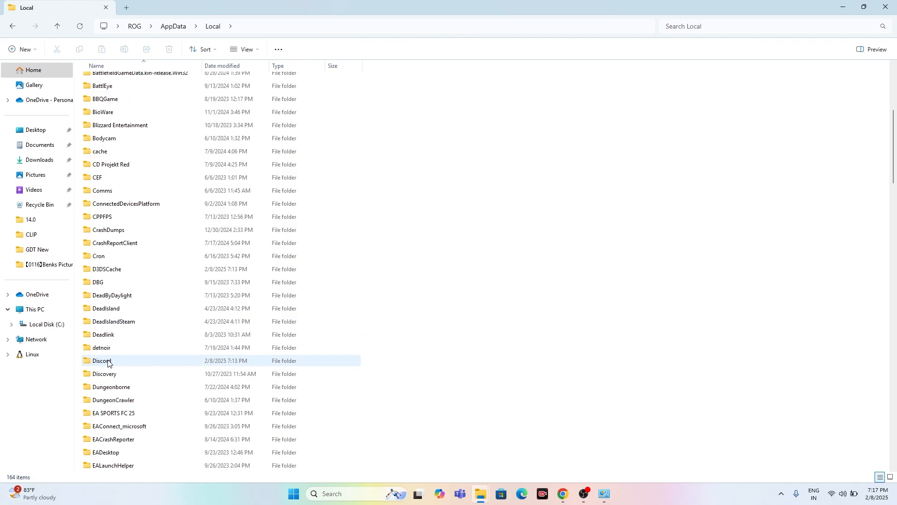
double_click(102, 361)
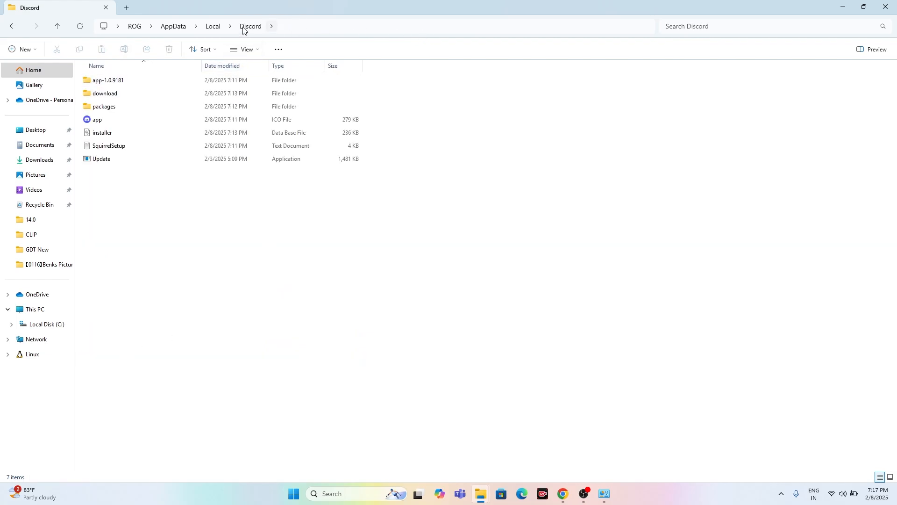
mouse_move(150, 28)
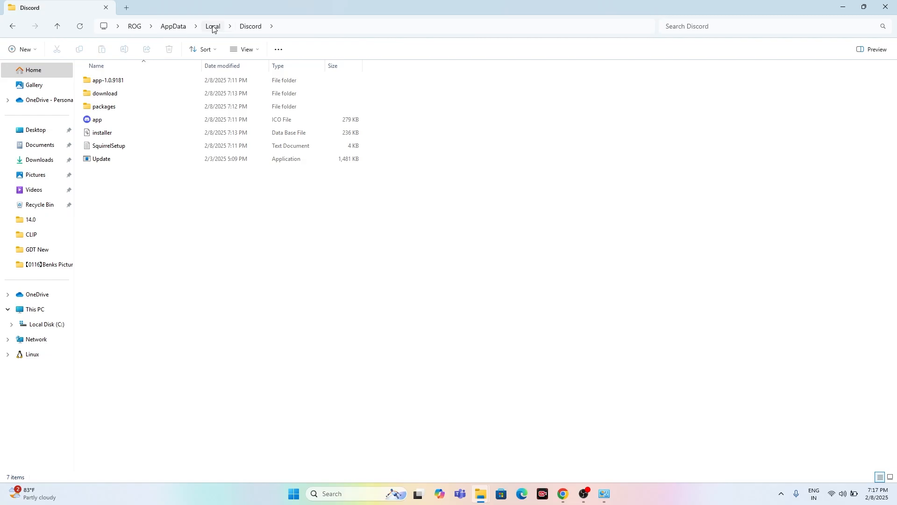
mouse_move(233, 29)
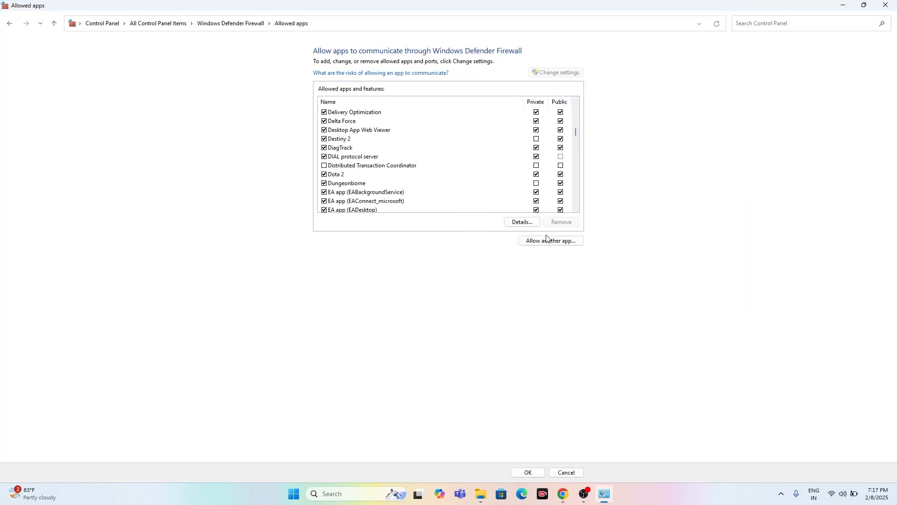
- Add C:\Users\ROG\AppData\Local\Discord\Update to allowed apps, ticking Private and Public
left_click(550, 239)
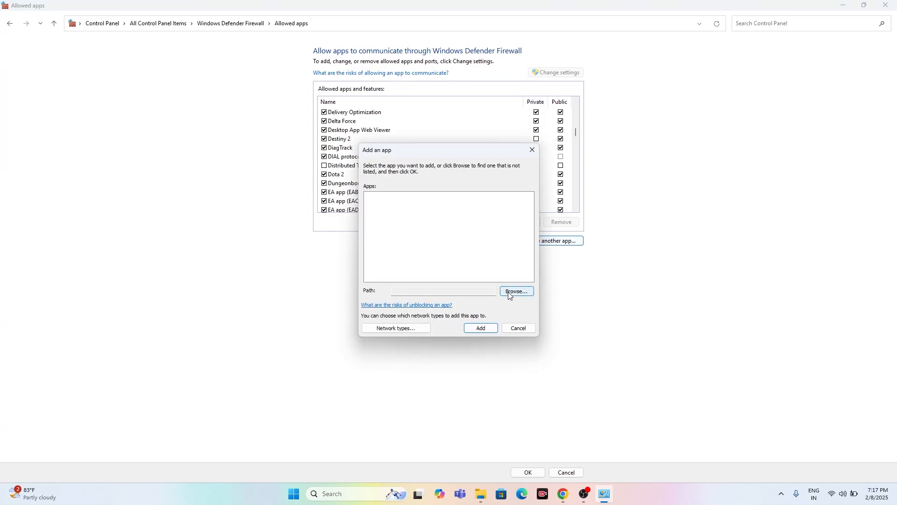
left_click(516, 291)
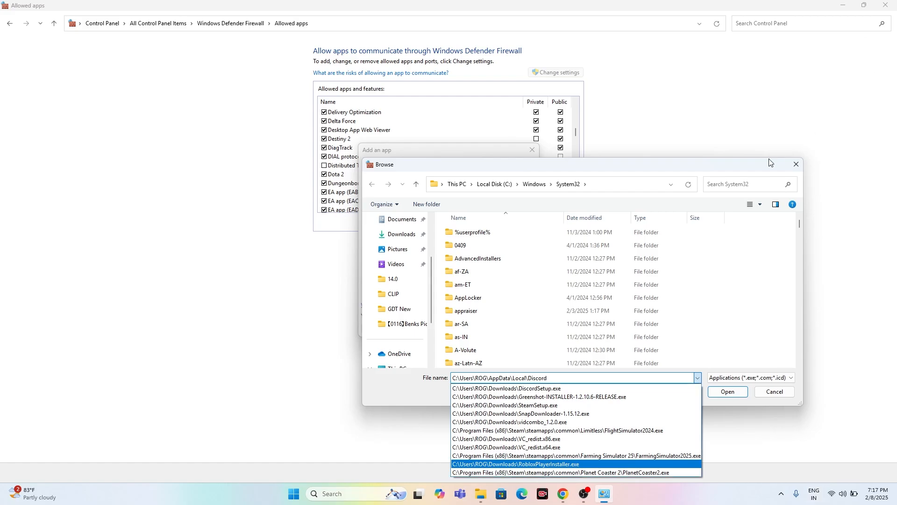
left_click(544, 184)
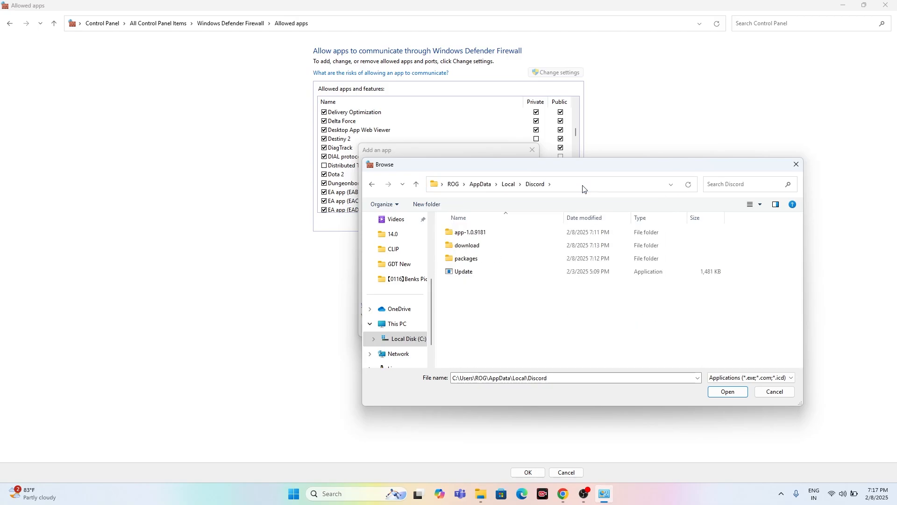
left_click(467, 245)
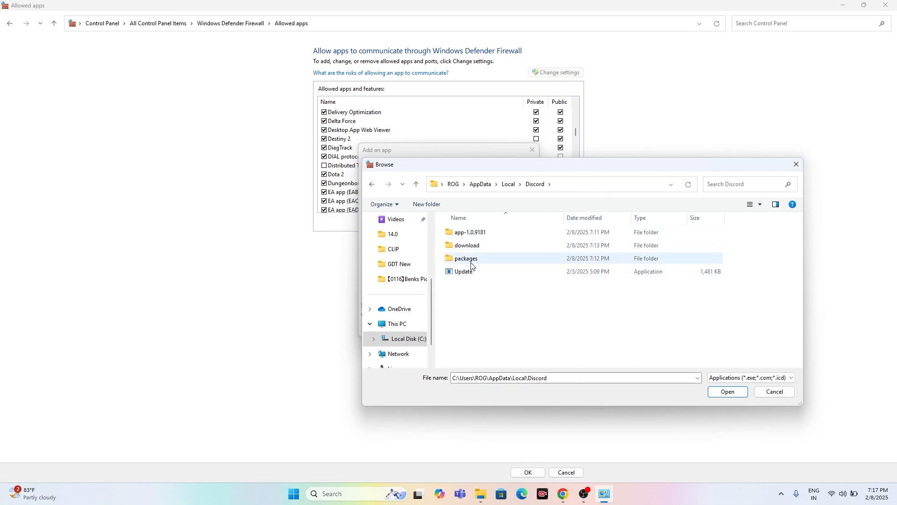
left_click(463, 271)
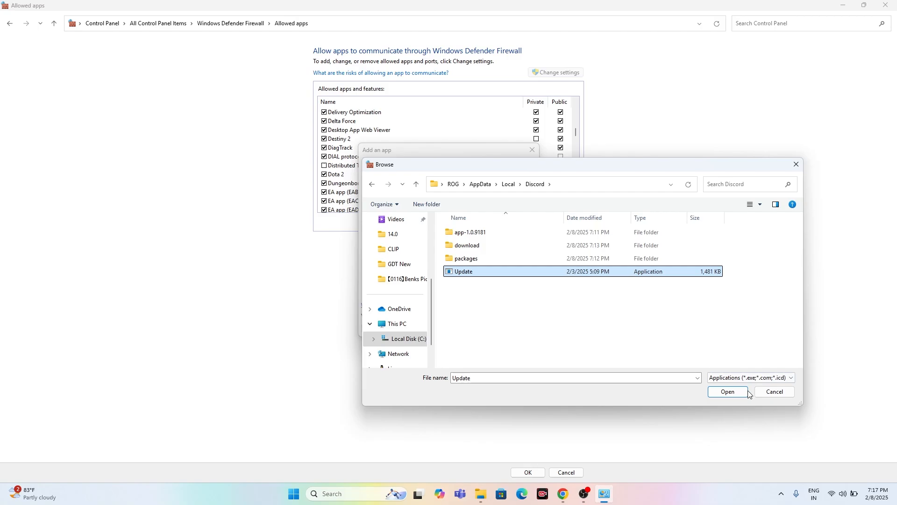
left_click(727, 392)
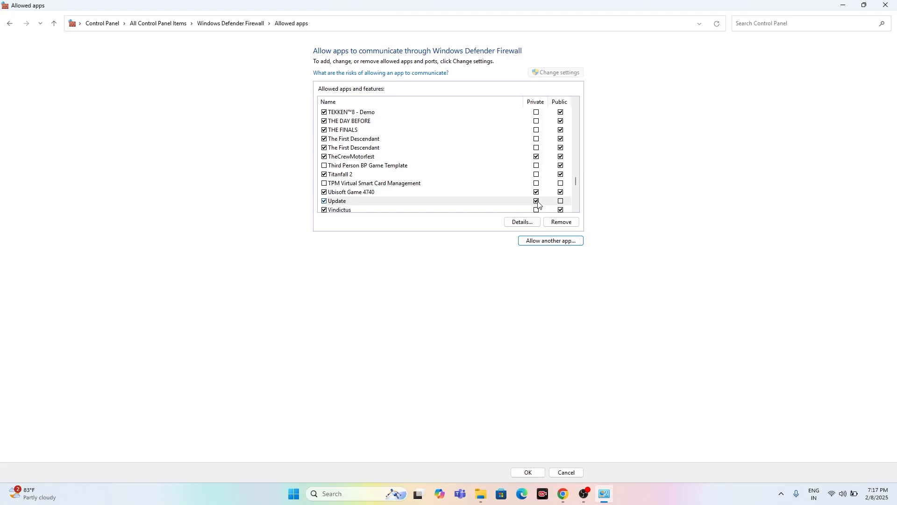
left_click(336, 201)
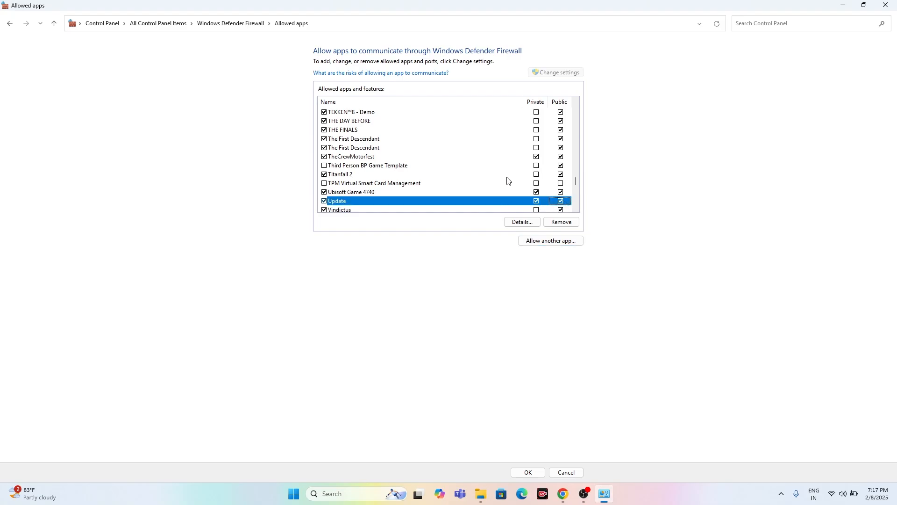
mouse_move(587, 209)
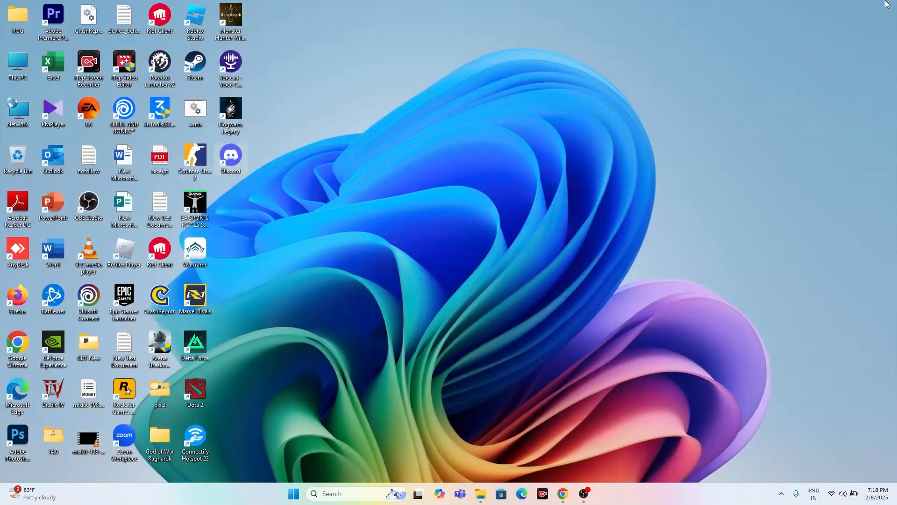
- Check the hidden tray icons for Discord, then relaunch it from the desktop shortcut
left_click(780, 494)
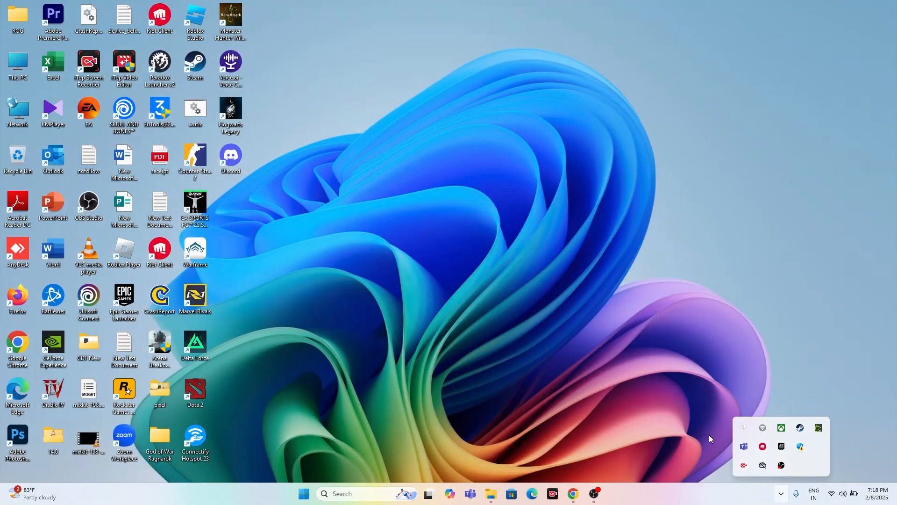
mouse_move(765, 356)
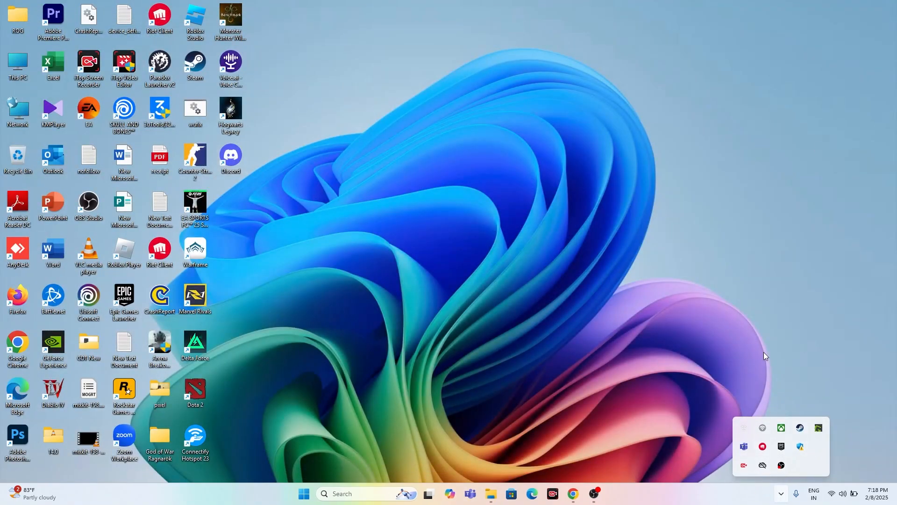
mouse_move(804, 339)
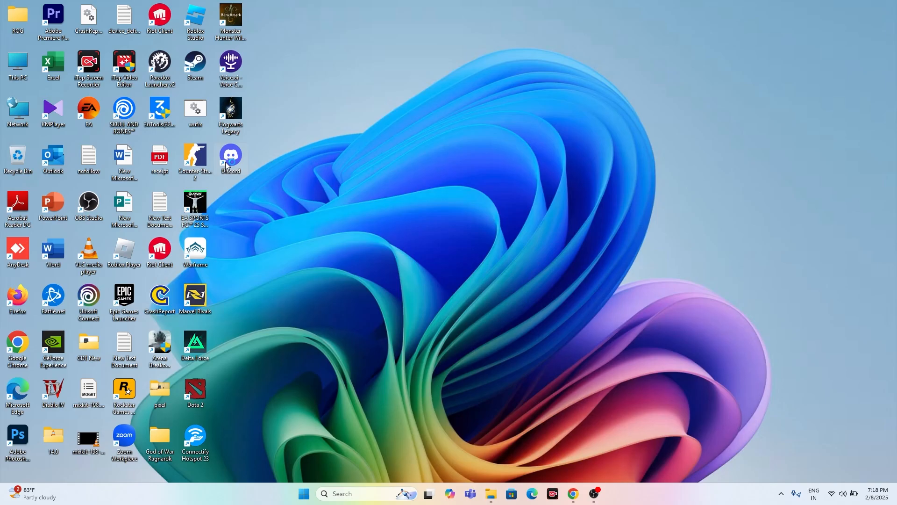
double_click(230, 158)
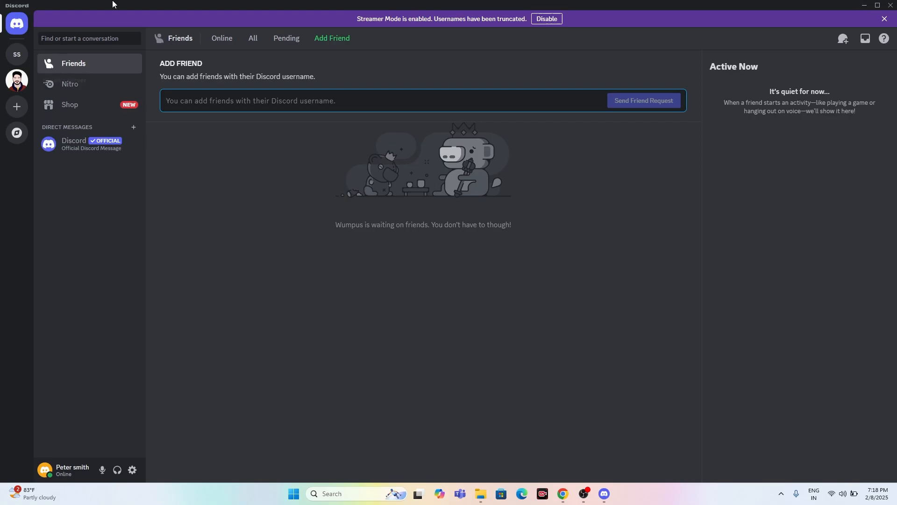
mouse_move(866, 10)
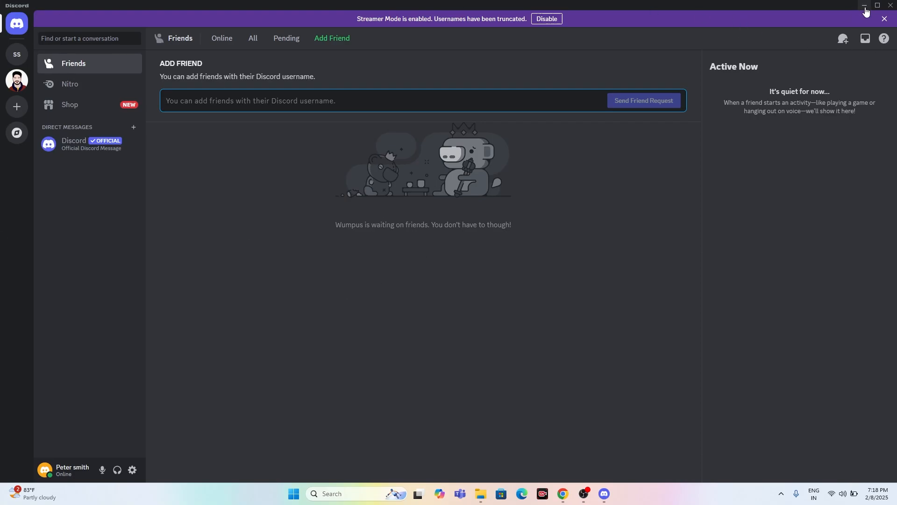
- Switch Discord's Friends page to the Online tab, then minimize the Discord window
left_click(221, 37)
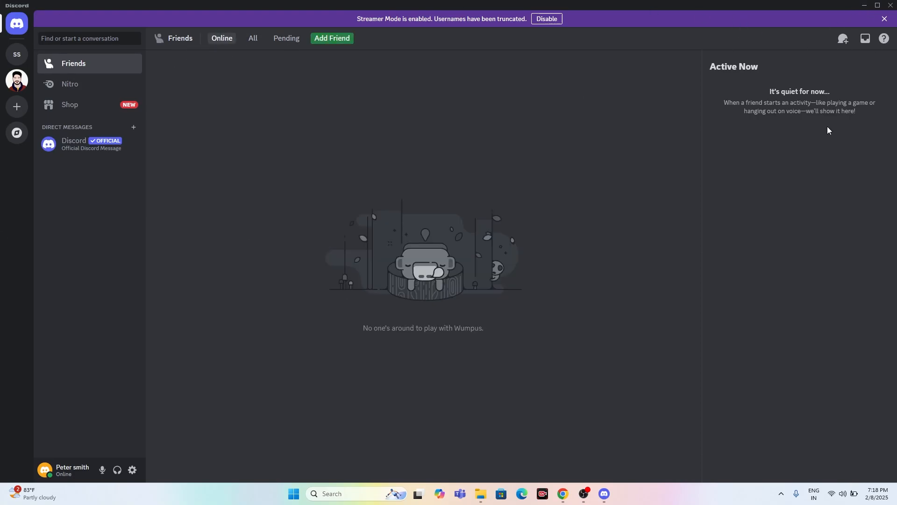
mouse_move(869, 123)
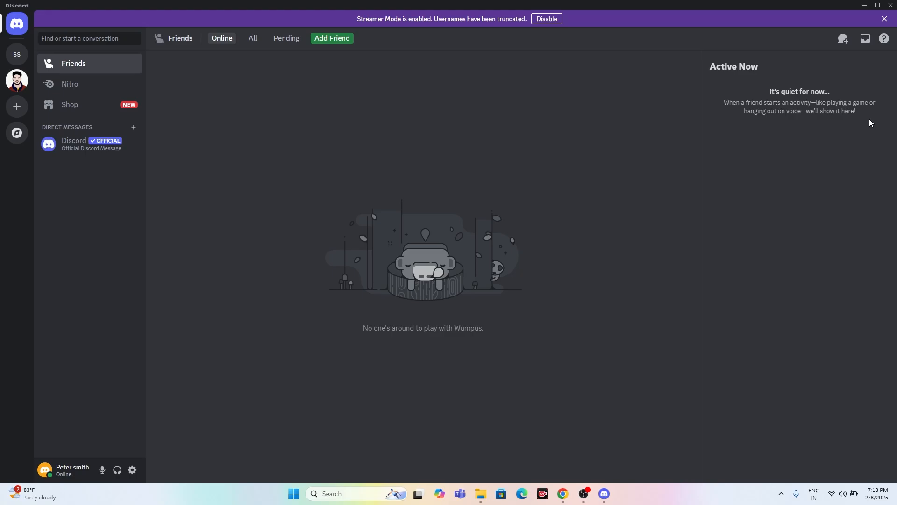
left_click(865, 6)
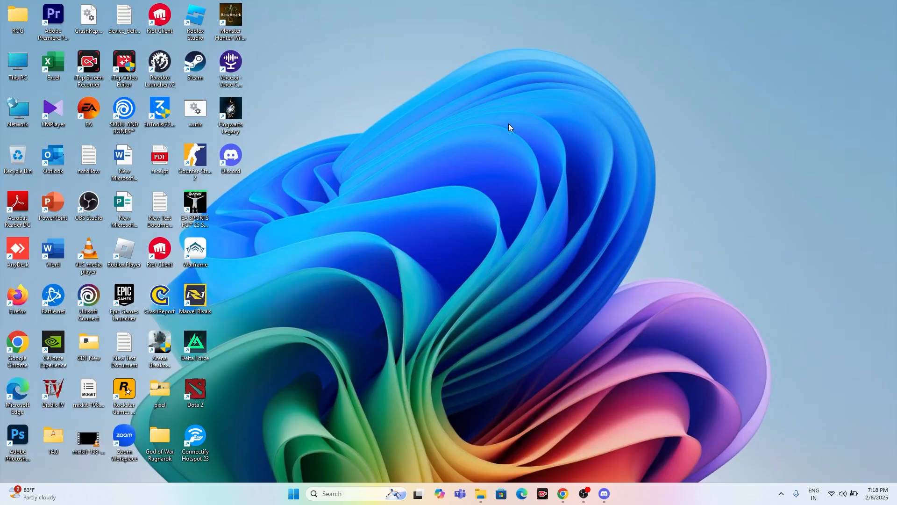